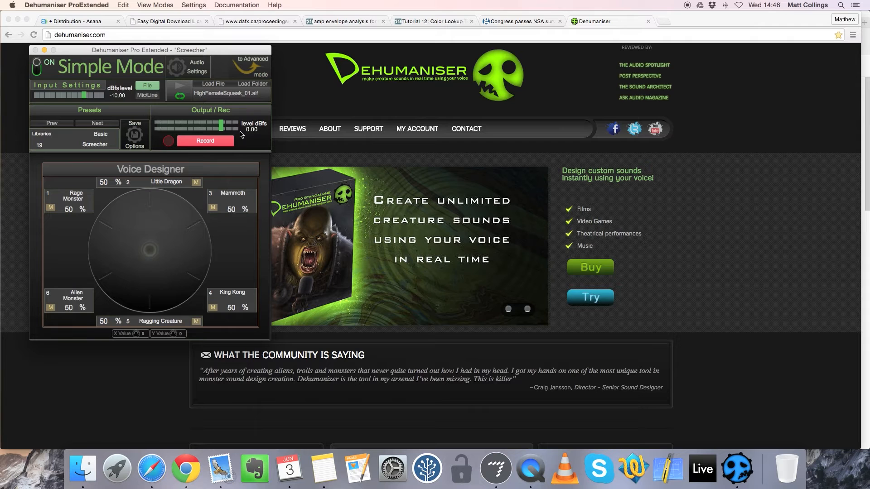
- Switch the Screecher preset to Advanced Mode and raise Morph to about 98% processed
{"action": "left_click", "coordinate": [253, 65]}
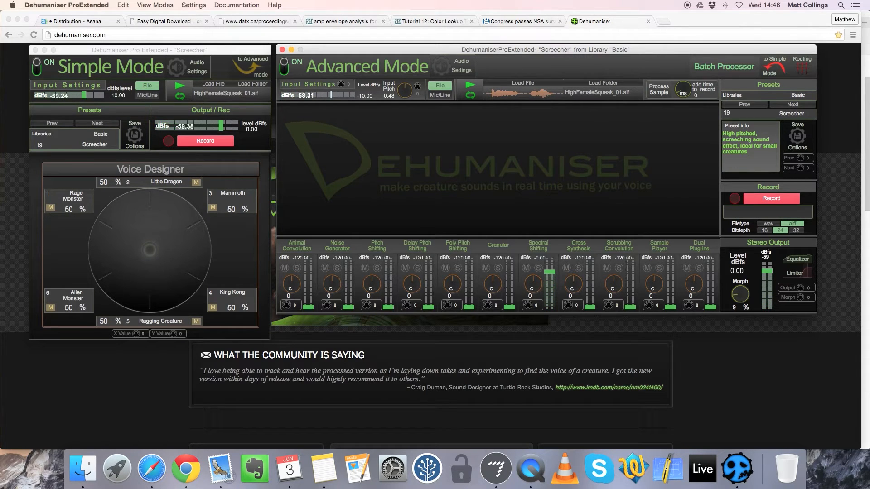
{"action": "left_click_drag", "start_coordinate": [739, 293], "coordinate": [739, 280]}
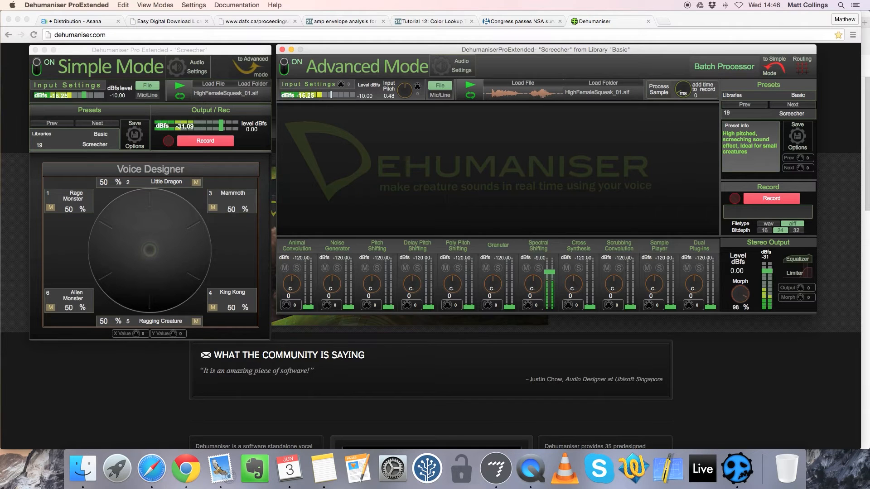
- Lower Voice 1's spectral shift pitch to 5.76 in the Spectral Shifting settings
{"action": "left_click", "coordinate": [538, 246]}
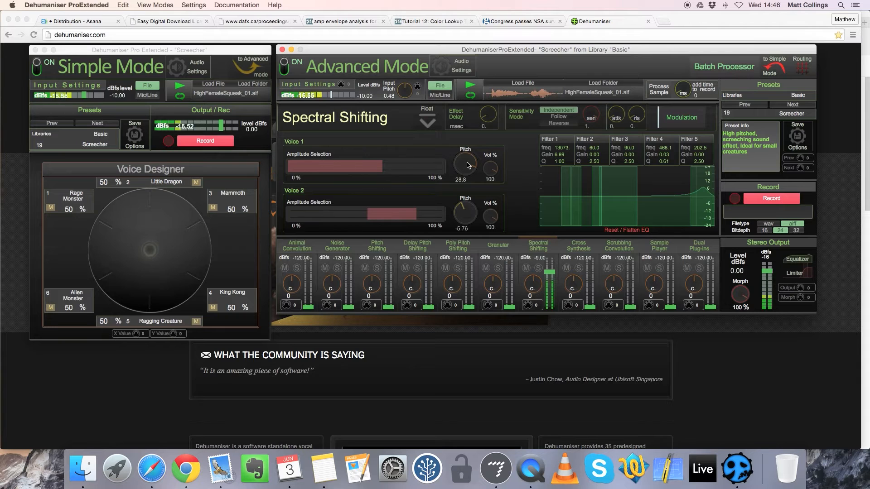
{"action": "left_click_drag", "start_coordinate": [465, 163], "coordinate": [465, 172]}
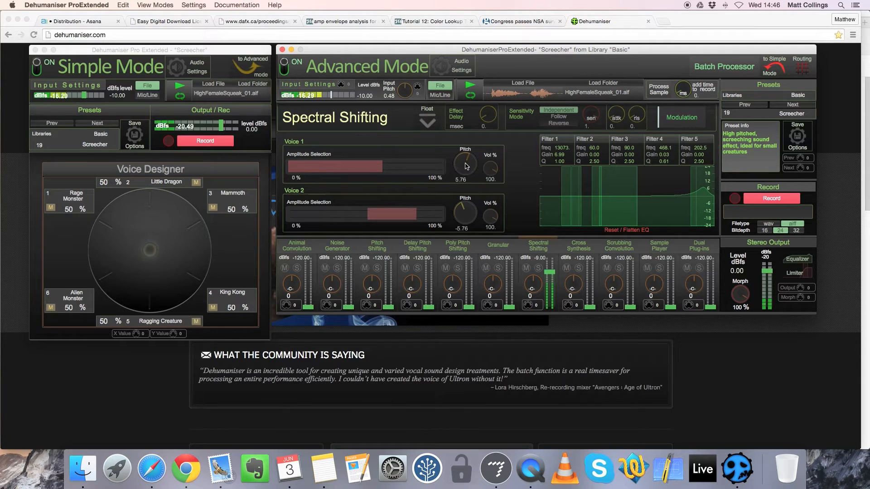
{"action": "left_click_drag", "start_coordinate": [465, 164], "coordinate": [465, 155]}
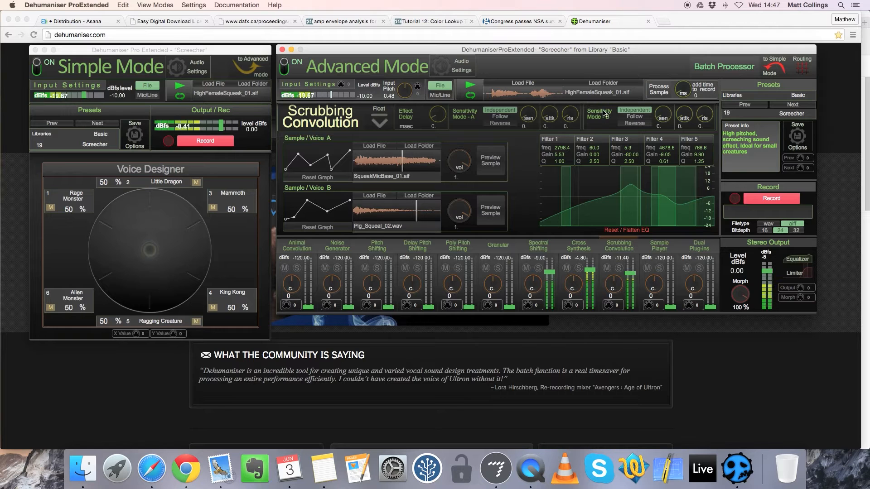
- Try LowMaleSnarl_01.aif as input, then return to HighFemaleSqueak_01.aif
{"action": "left_click", "coordinate": [595, 83]}
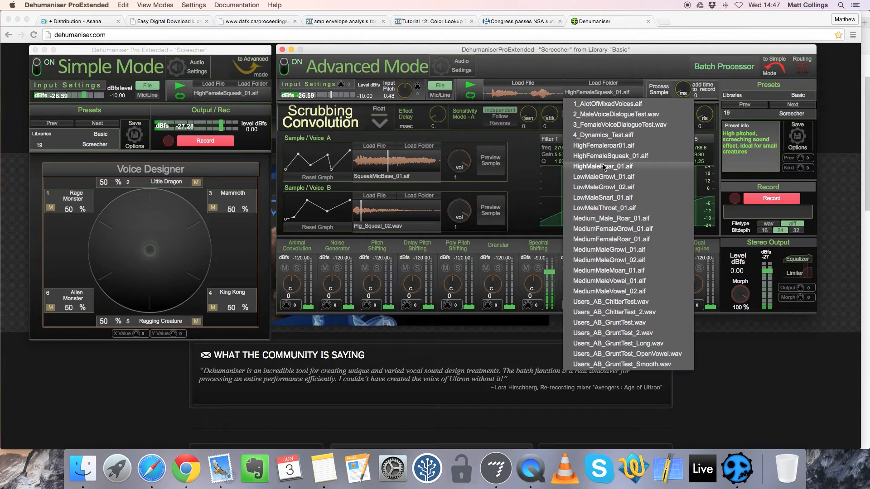
{"action": "left_click", "coordinate": [604, 145]}
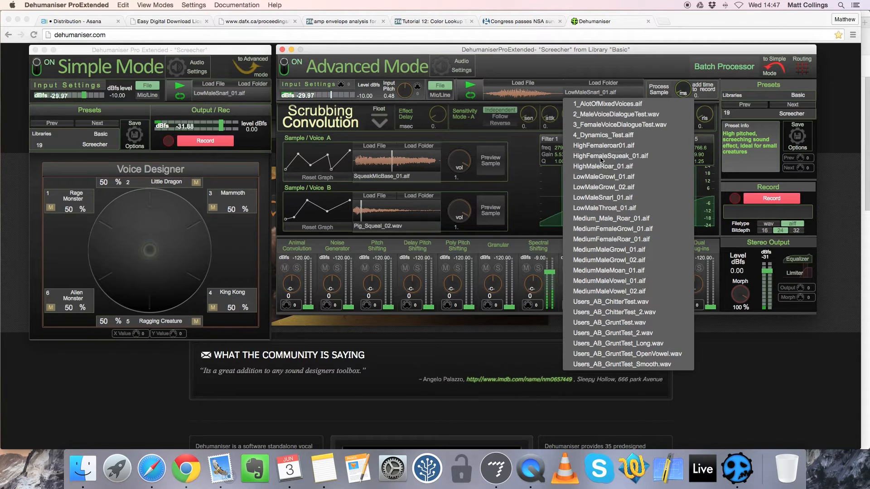
{"action": "left_click", "coordinate": [610, 156]}
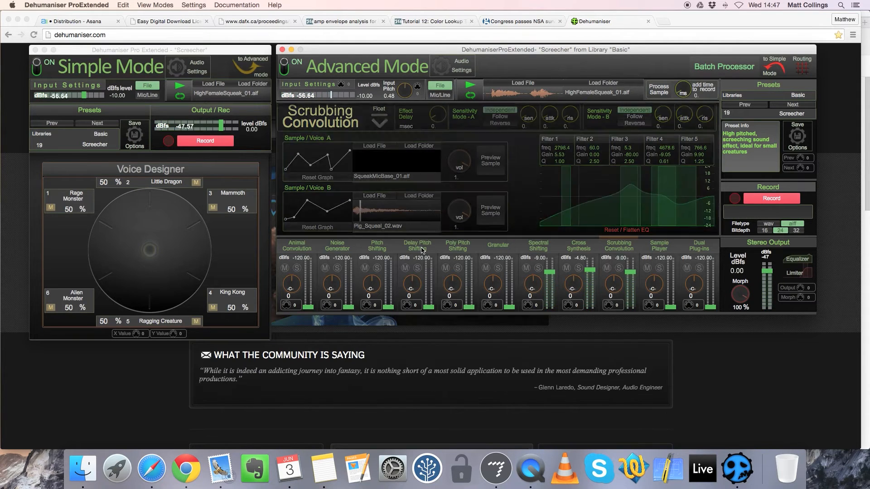
- Tune the Delay Pitch Shifting effect and blend it in at -14.40 dB
{"action": "left_click", "coordinate": [417, 246]}
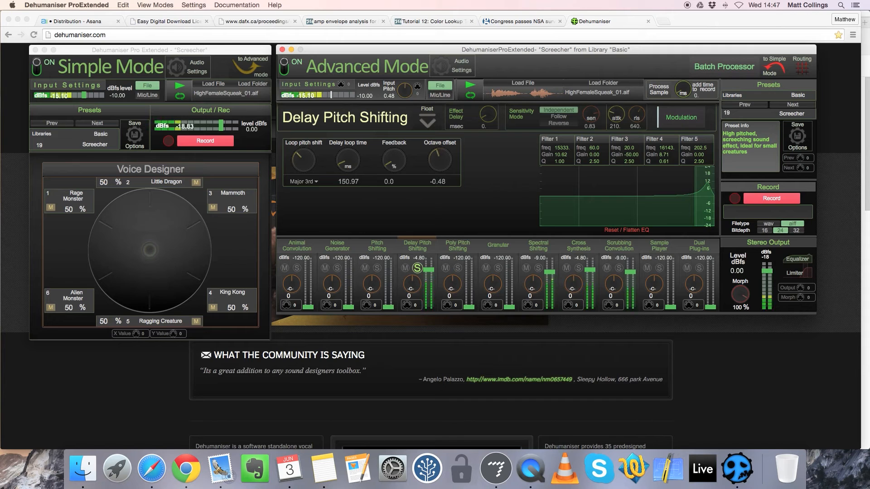
{"action": "left_click_drag", "start_coordinate": [347, 160], "coordinate": [347, 144]}
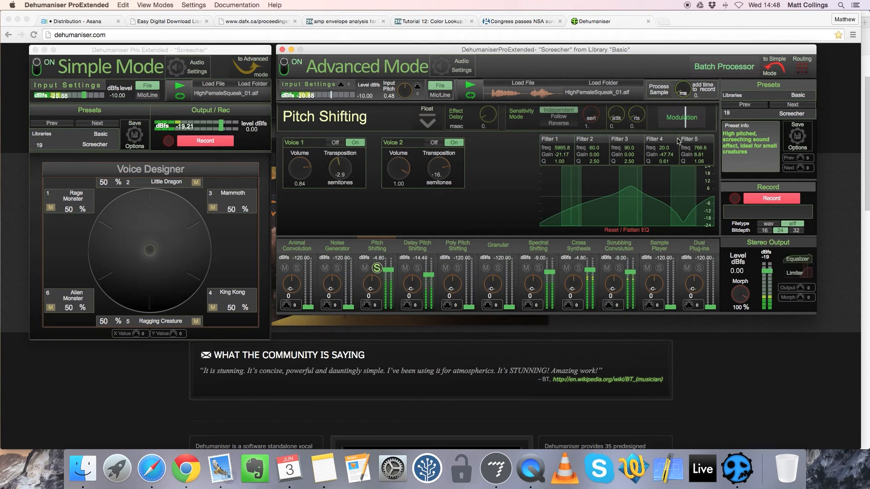
- Enable Pitch Modulation on both voices' transposition with a 40–81% range and set its amount
{"action": "left_click", "coordinate": [681, 117]}
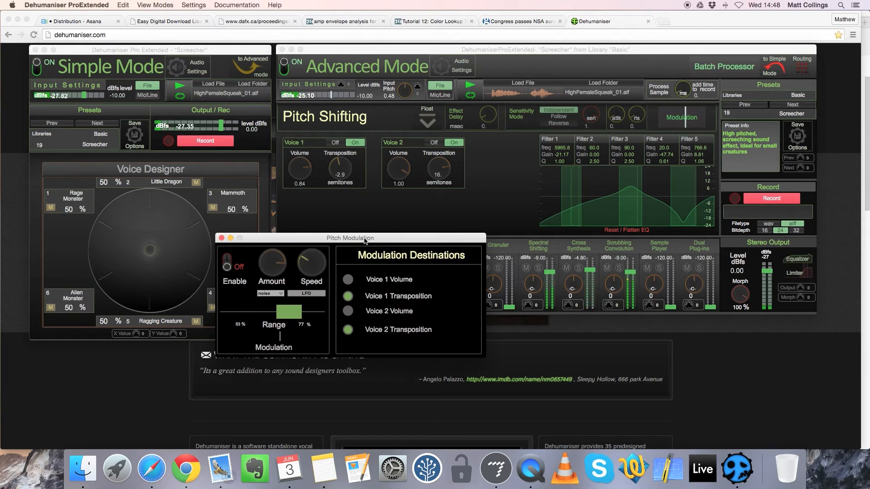
{"action": "left_click_drag", "start_coordinate": [350, 238], "coordinate": [580, 322]}
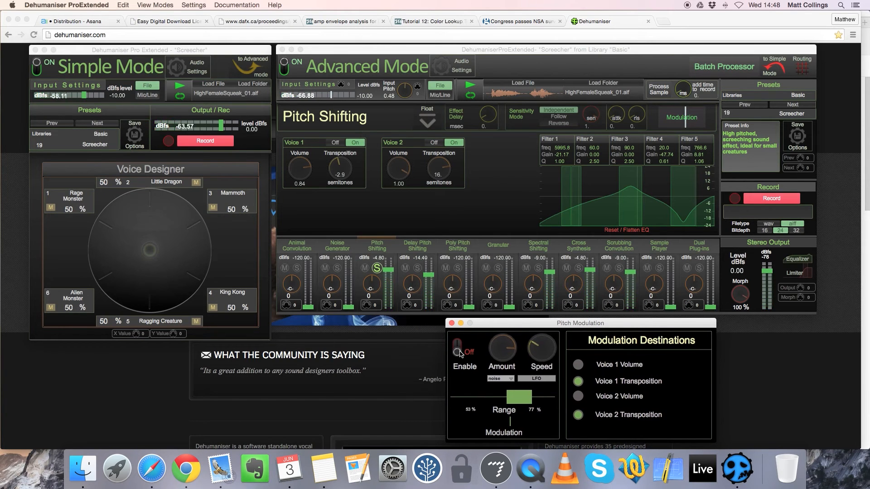
{"action": "left_click", "coordinate": [456, 347]}
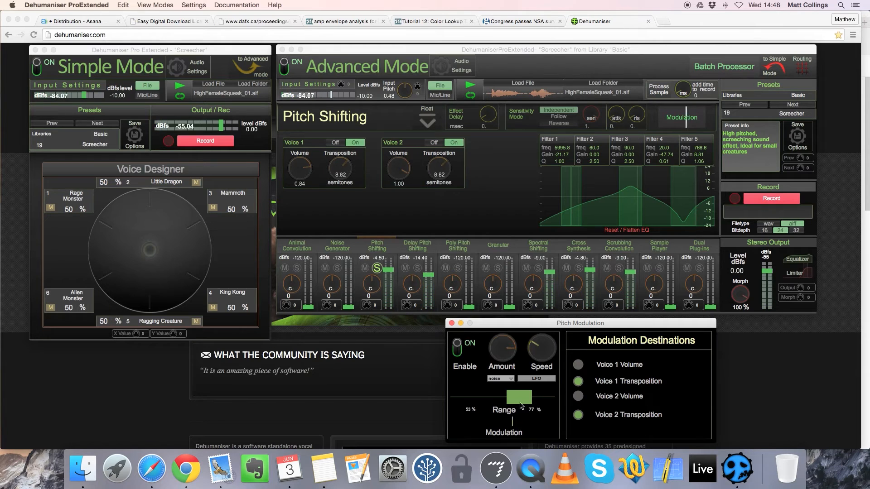
{"action": "left_click_drag", "start_coordinate": [519, 396], "coordinate": [513, 397]}
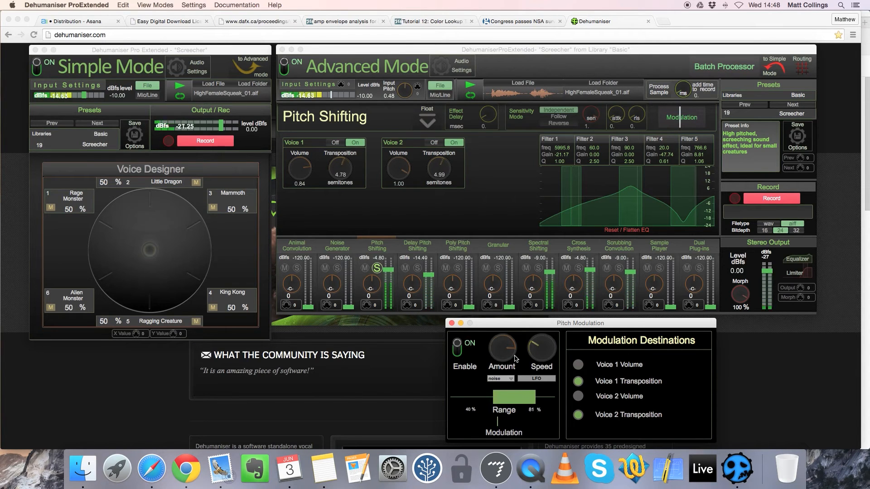
{"action": "left_click_drag", "start_coordinate": [504, 397], "coordinate": [513, 397]}
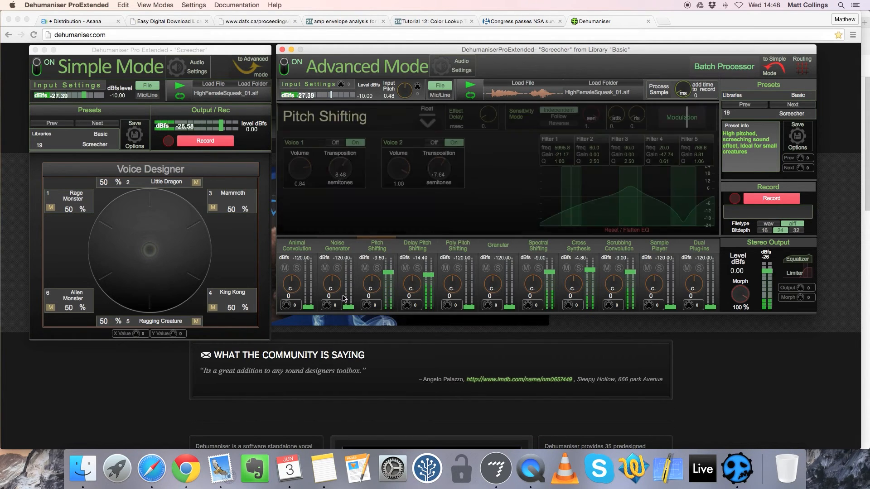
- Set the Noise Generator to a 20 Hz centre and 7212.80 Hz bandwidth
{"action": "left_click", "coordinate": [338, 245]}
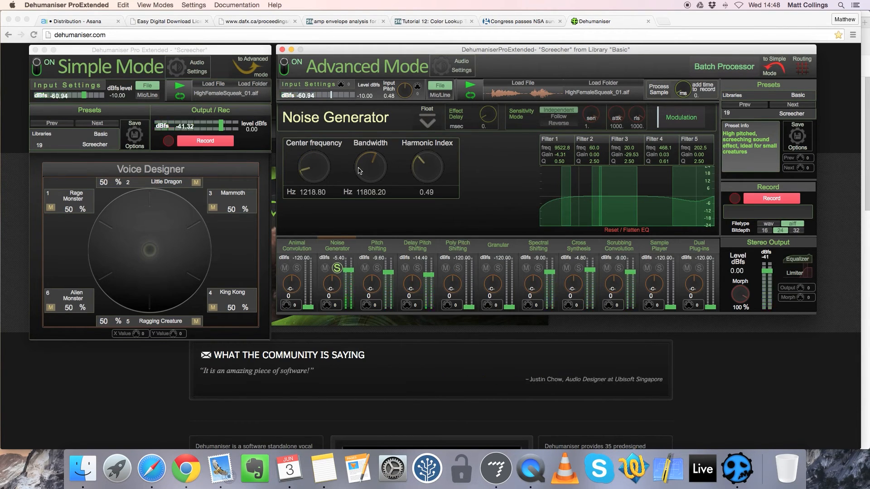
{"action": "left_click_drag", "start_coordinate": [369, 168], "coordinate": [359, 172]}
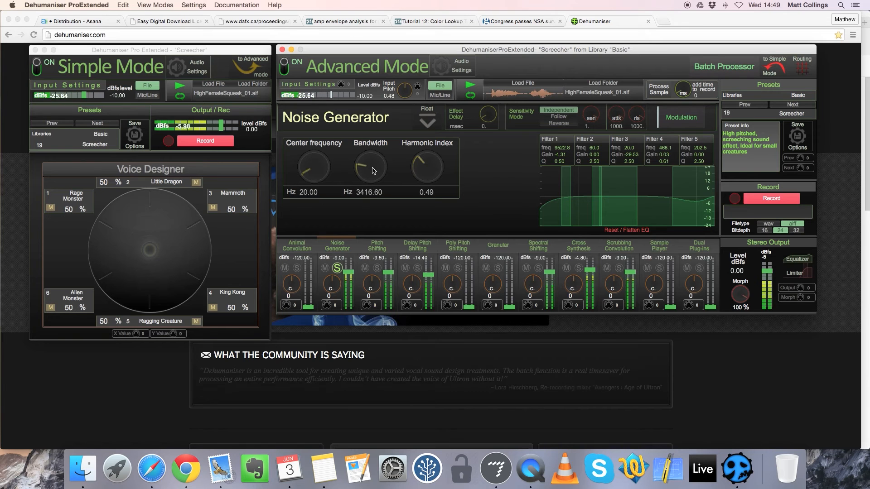
{"action": "left_click_drag", "start_coordinate": [369, 168], "coordinate": [370, 155]}
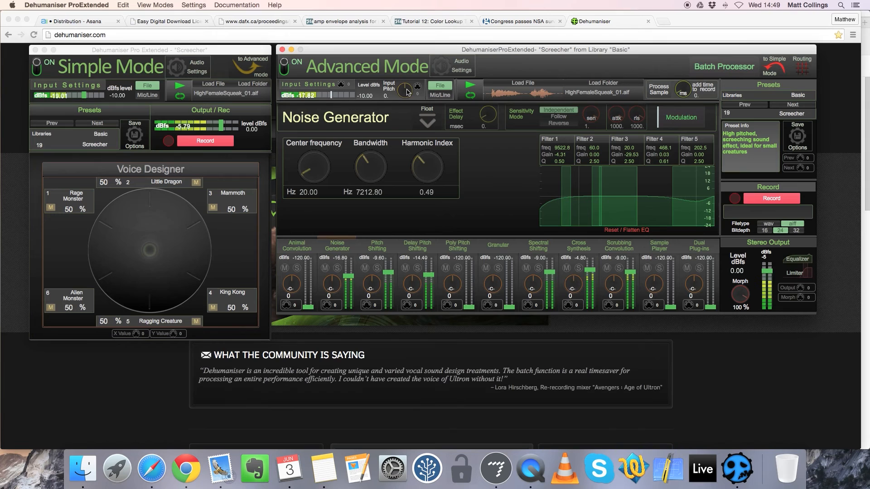
- Raise the input pitch to 7.2
{"action": "left_click_drag", "start_coordinate": [407, 89], "coordinate": [407, 83]}
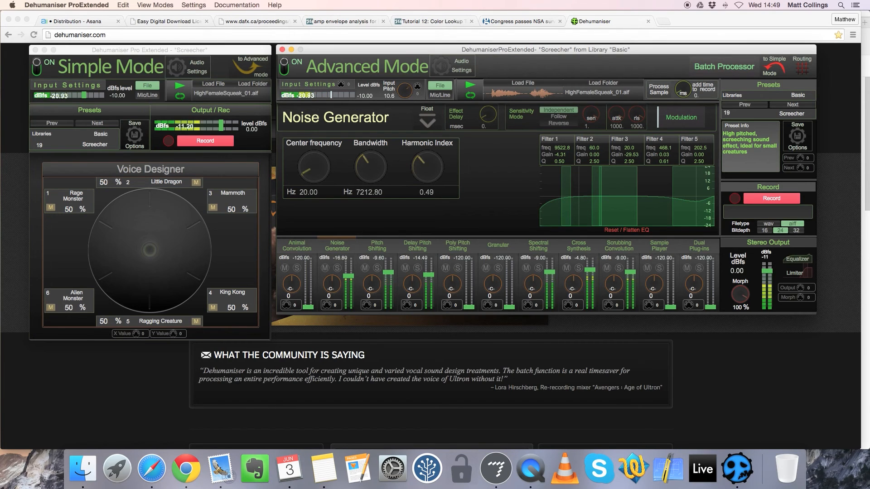
{"action": "left_click_drag", "start_coordinate": [406, 89], "coordinate": [406, 84]}
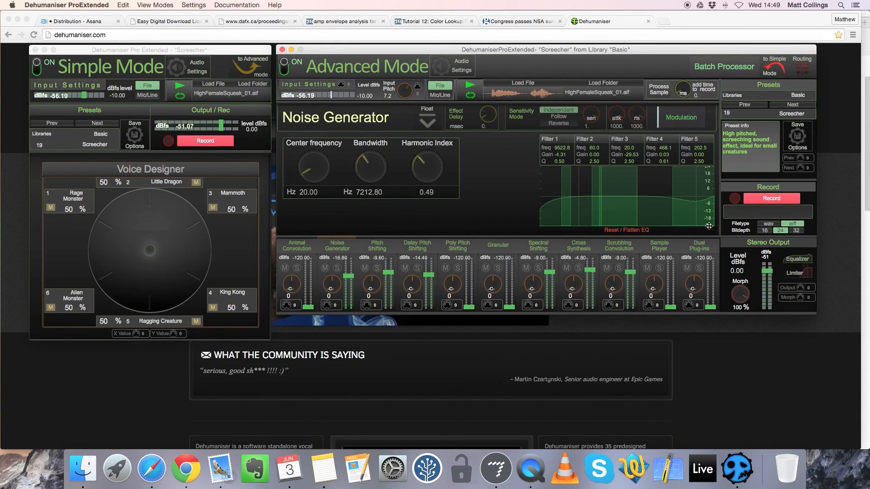
- Show the Dual Plug-ins' second slot, the Apple AUDelay at 20.5% dry/wet
{"action": "left_click", "coordinate": [698, 245]}
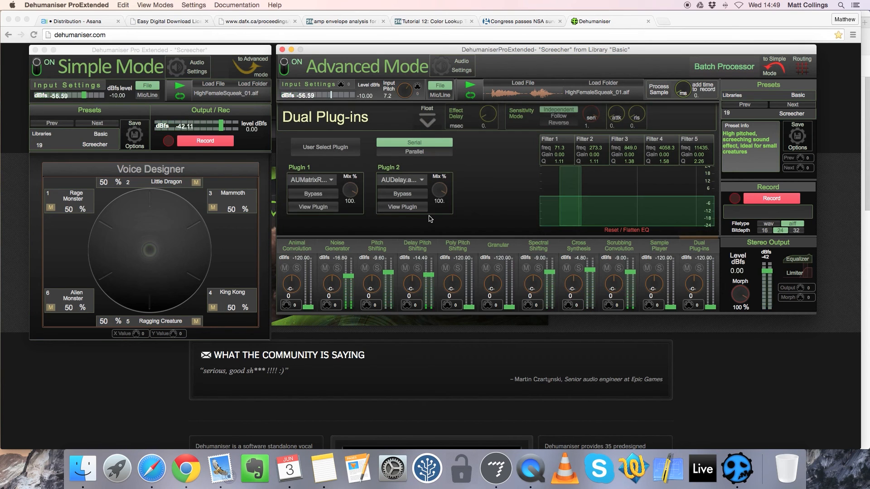
{"action": "left_click", "coordinate": [312, 207]}
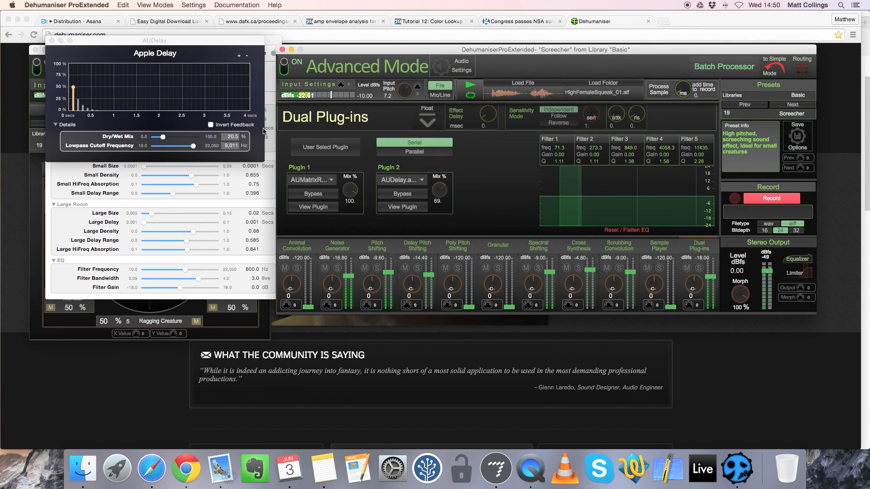
- Morph the stereo output fully back to dry at 0%
{"action": "left_click", "coordinate": [468, 89]}
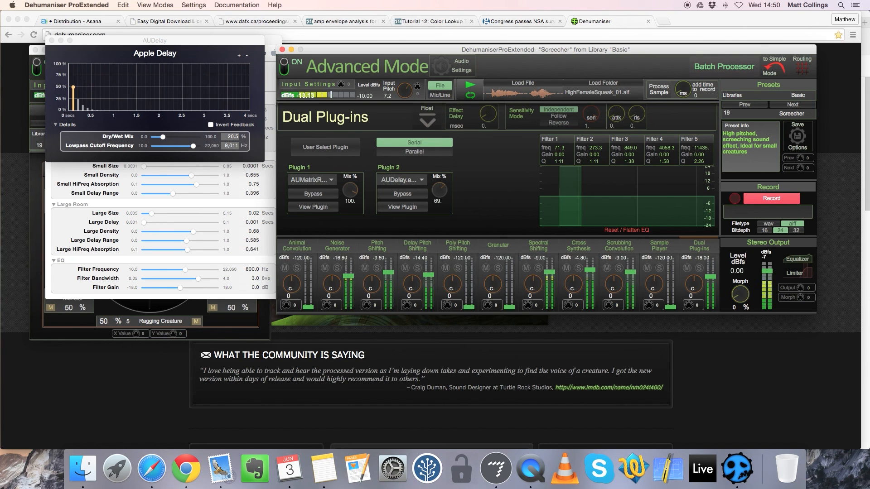
{"action": "left_click", "coordinate": [470, 89]}
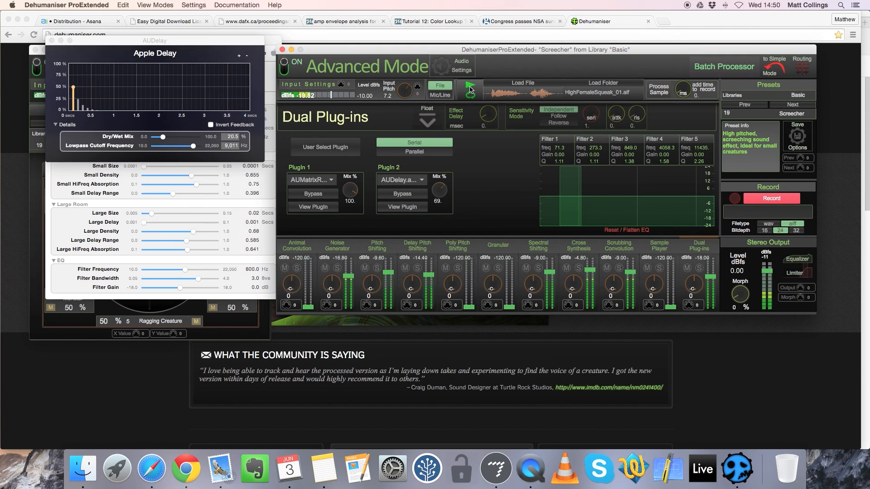